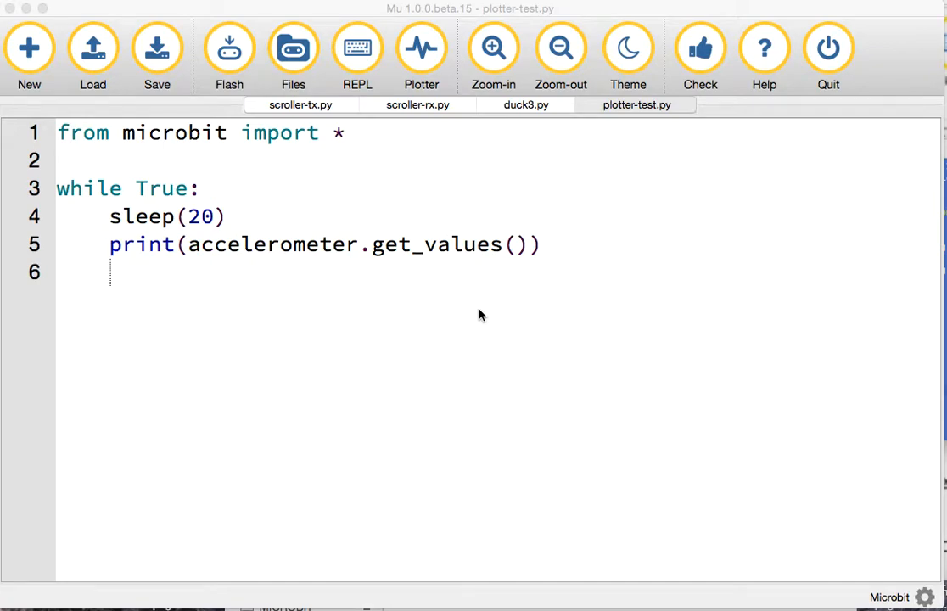
mouse_move(490, 273)
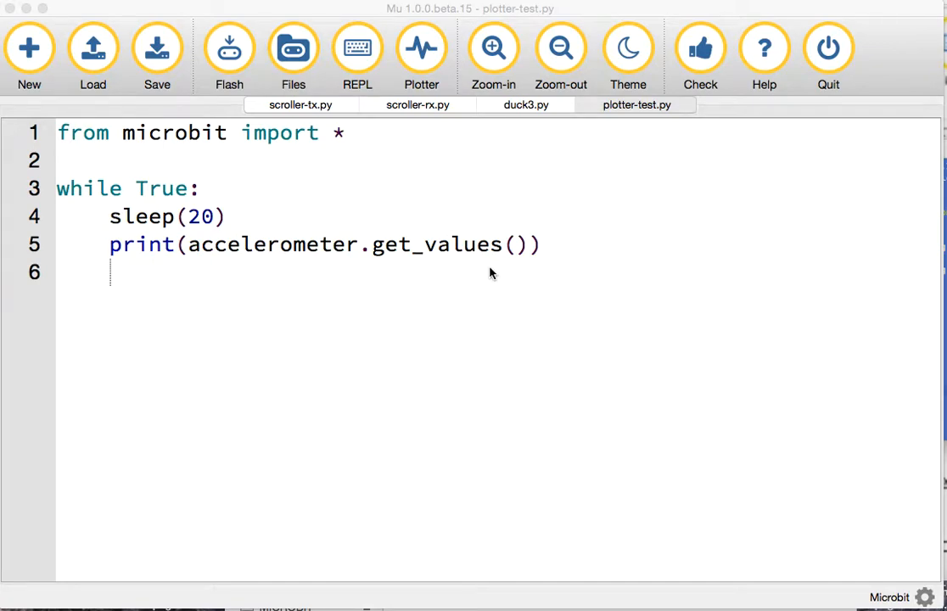
mouse_move(448, 120)
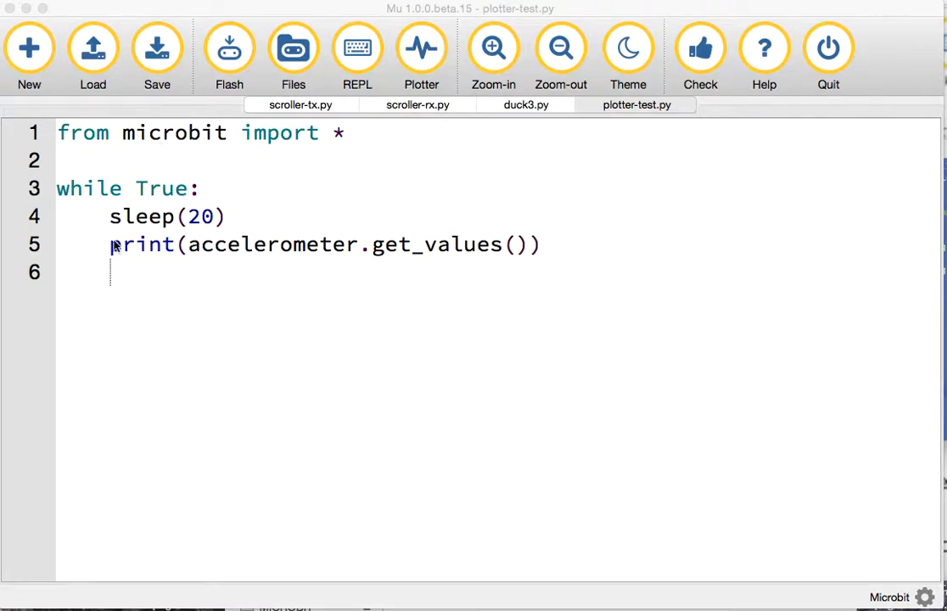
mouse_move(499, 259)
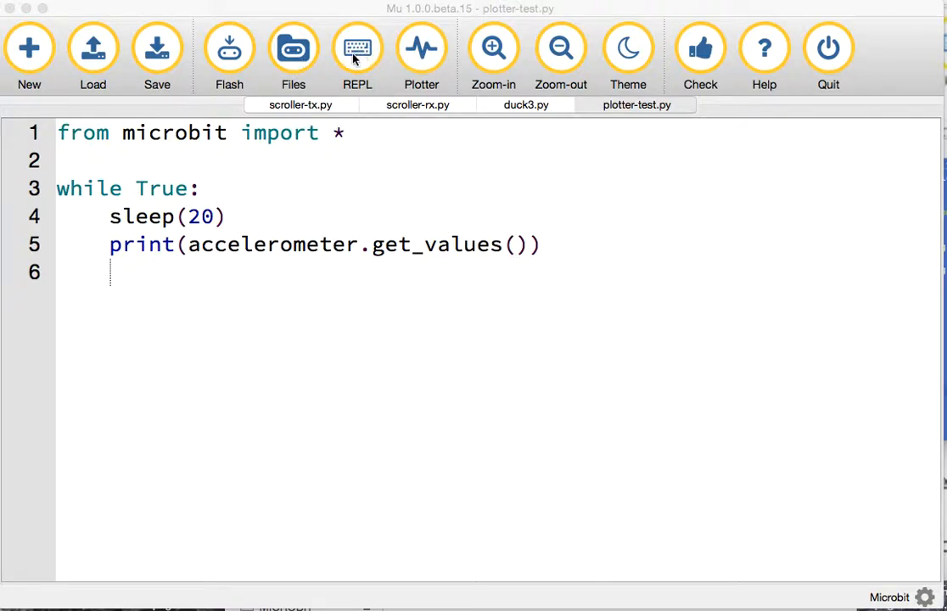
mouse_move(422, 48)
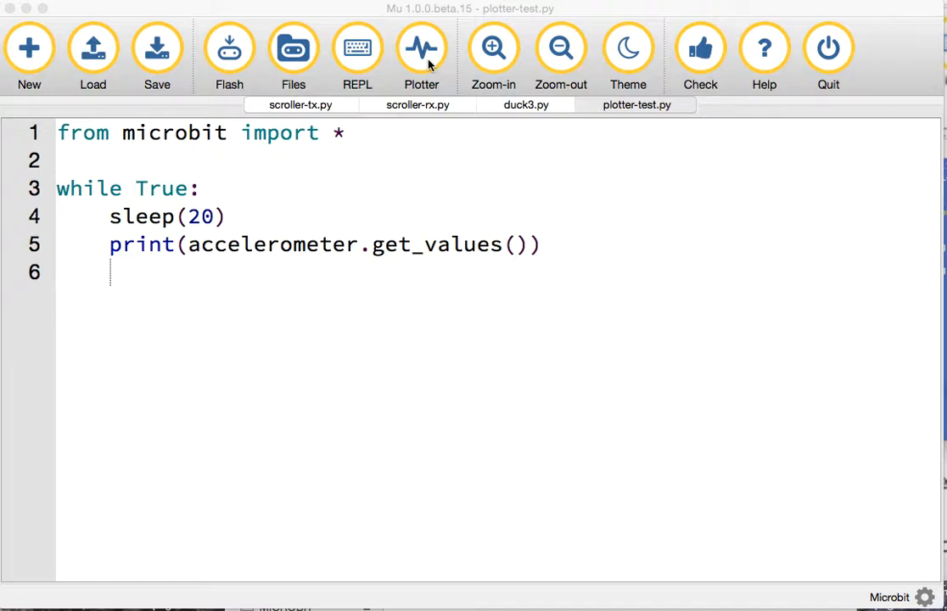
mouse_move(125, 157)
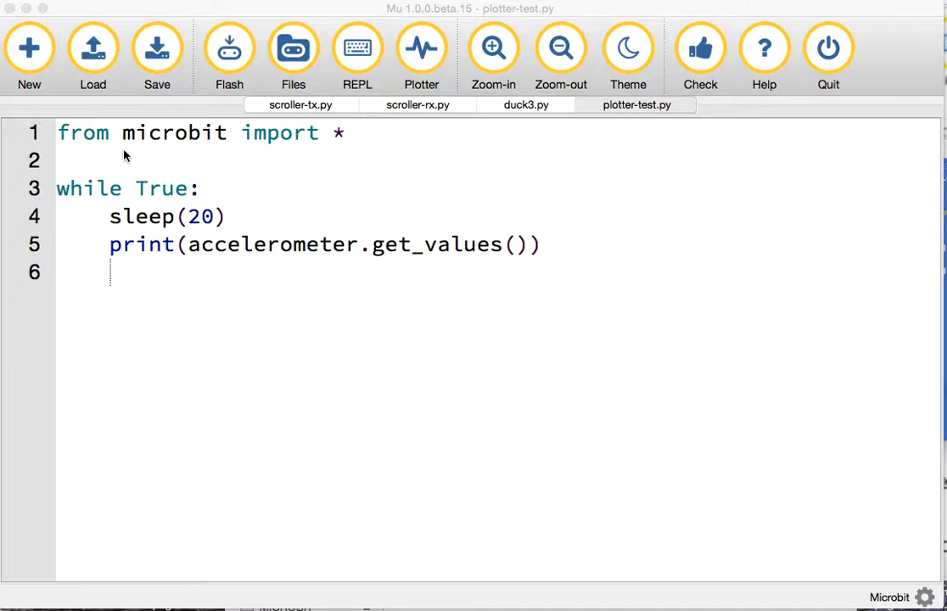
mouse_move(272, 179)
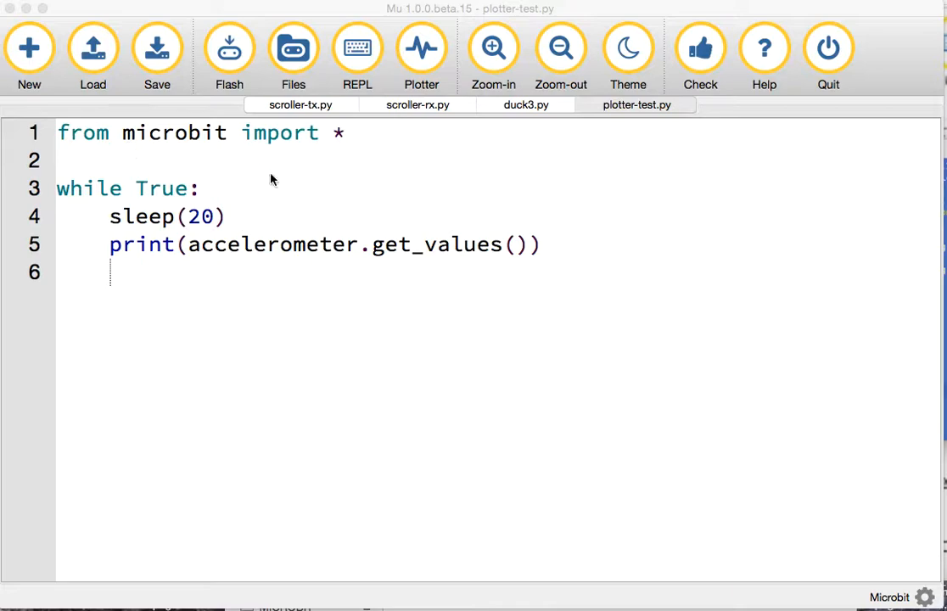
mouse_move(381, 260)
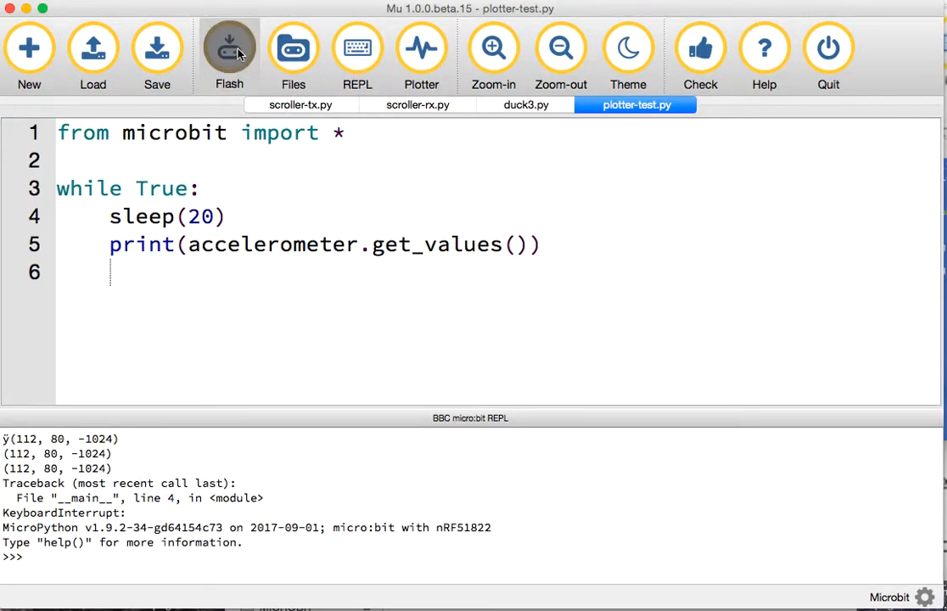
Step: Flash plotter-test.py to the micro:bit so accelerometer tuples stream into the REPL
left_click(229, 48)
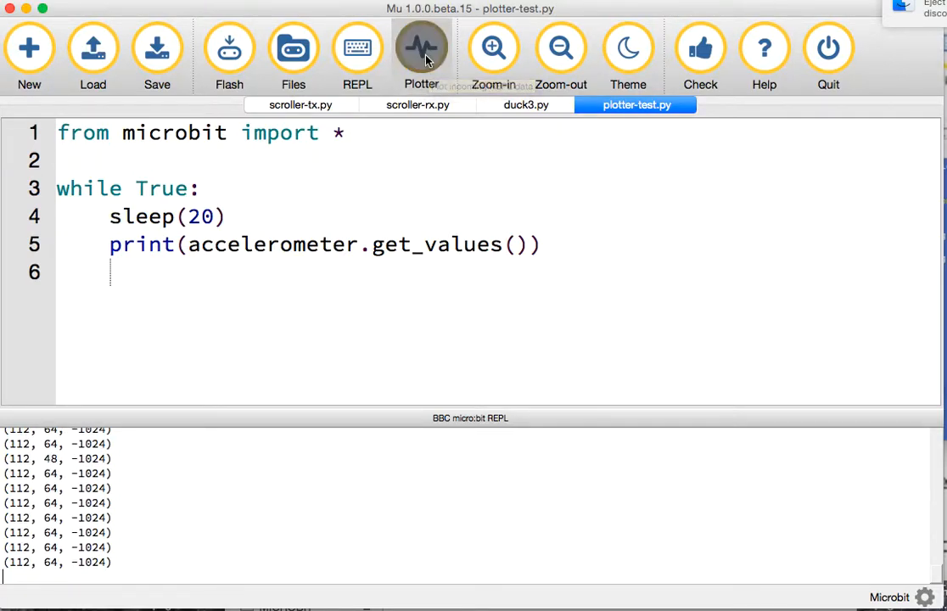
Step: Open the Plotter beside the REPL and enlarge the editor to show the whole script
left_click(422, 47)
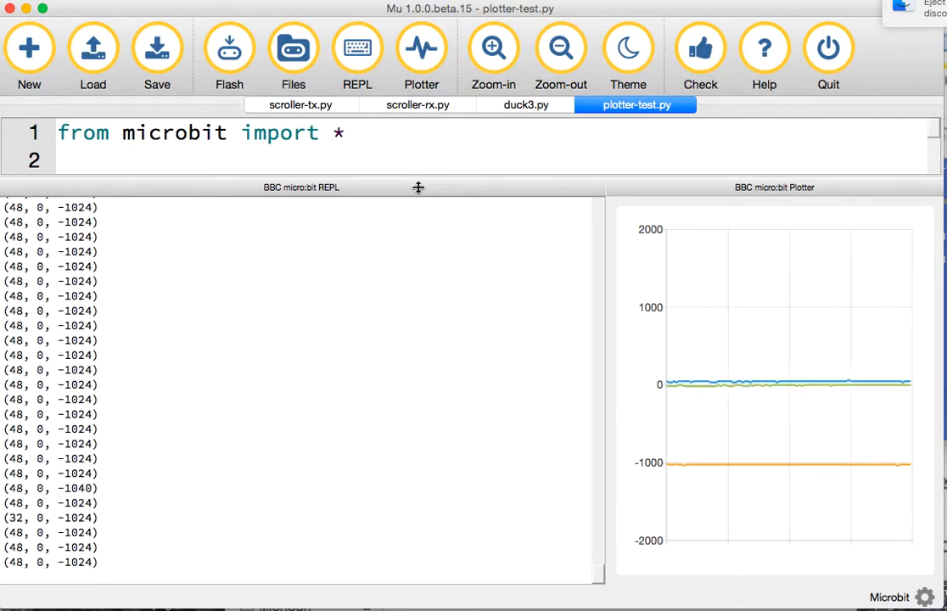
left_click_drag(418, 187, 399, 386)
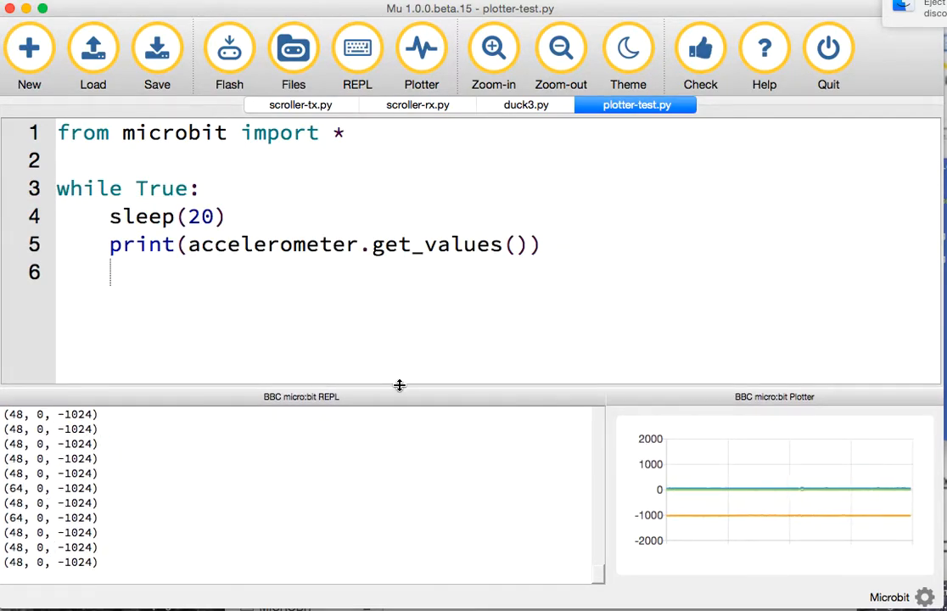